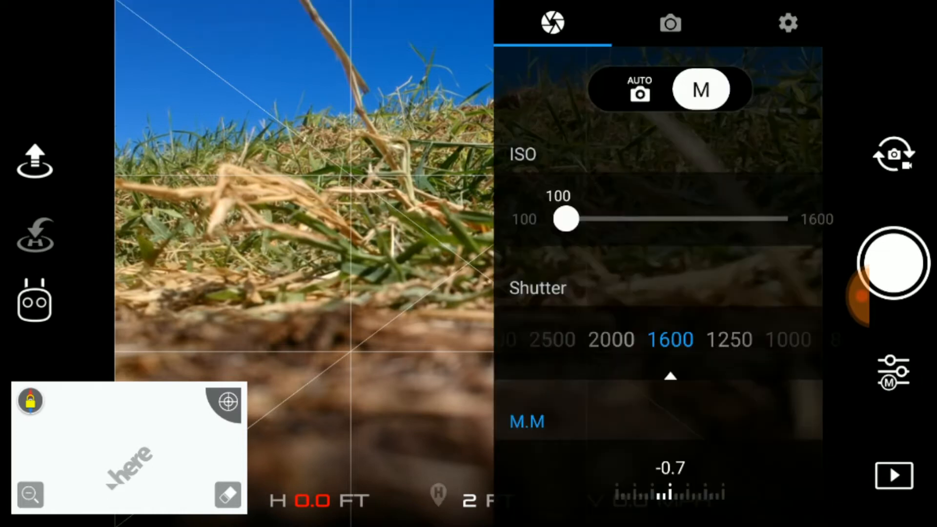
Enable the histogram in general settings and select the Pano > Sphere shooting mode
left_click(788, 23)
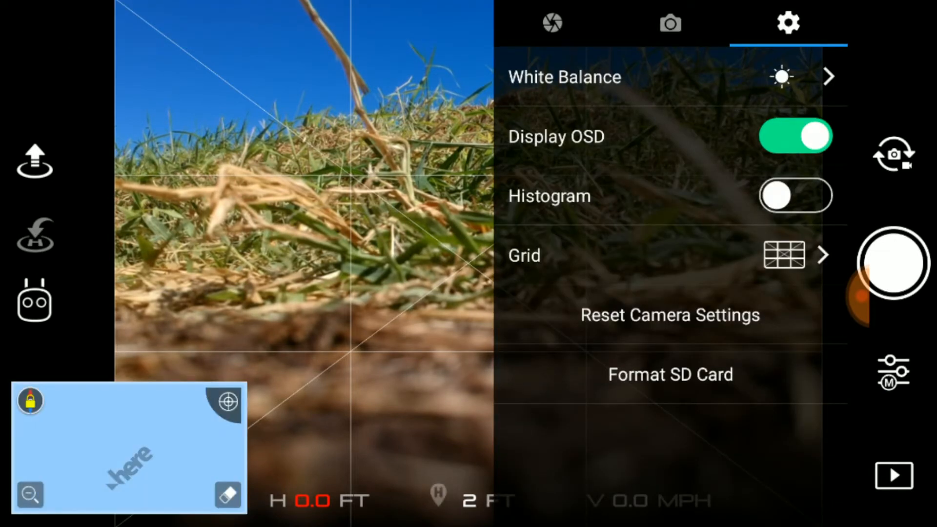
left_click(794, 195)
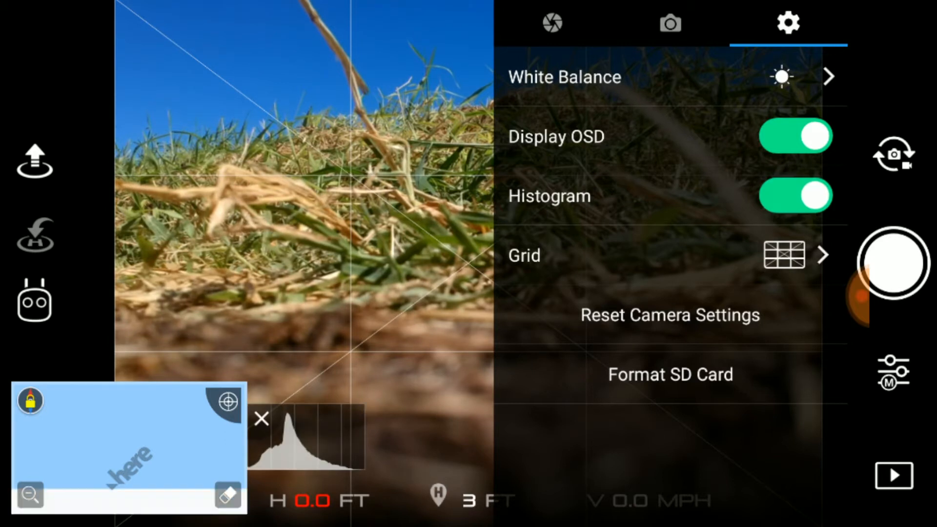
left_click(669, 23)
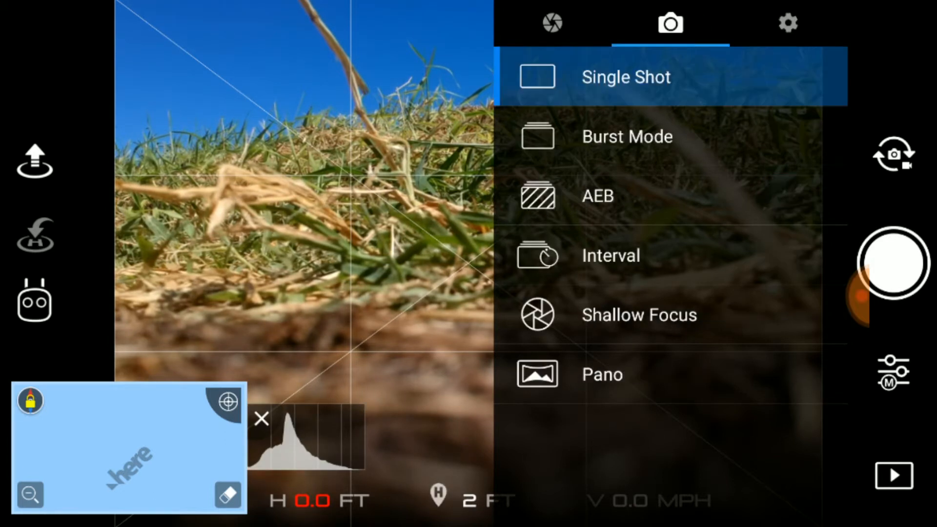
left_click(602, 375)
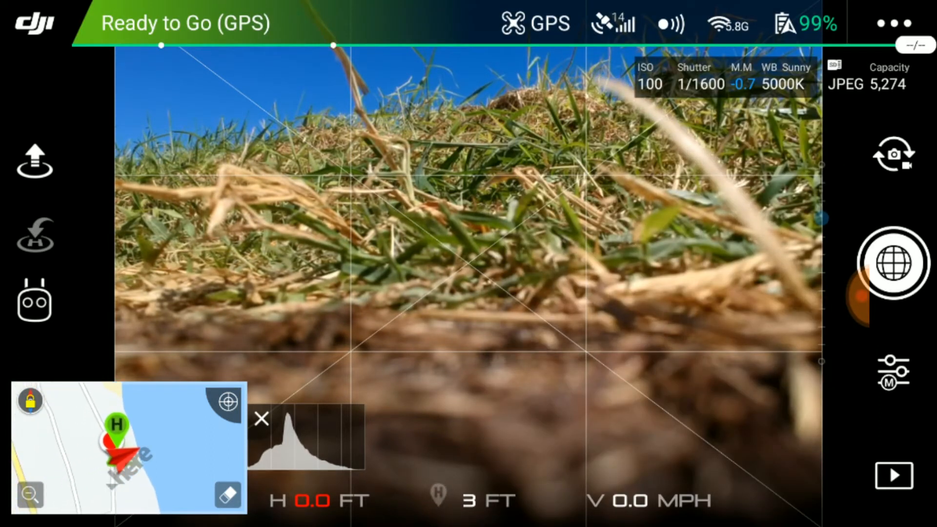
Take off over the river and trigger the spherical panorama capture
left_click(34, 161)
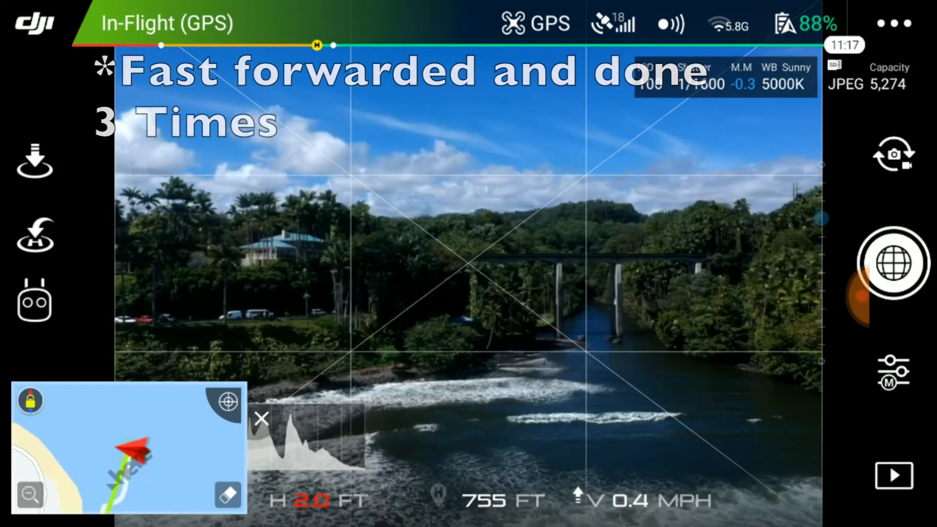
left_click(893, 265)
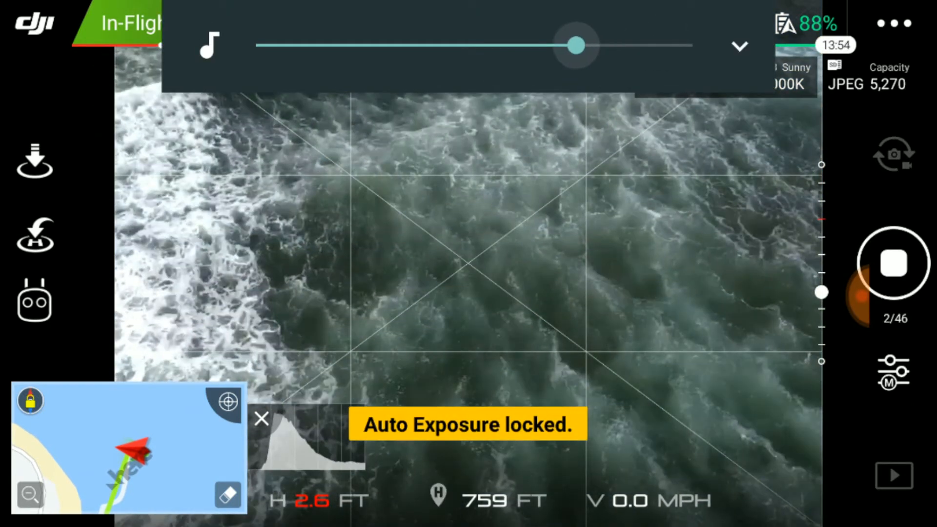
left_click_drag(577, 45, 400, 45)
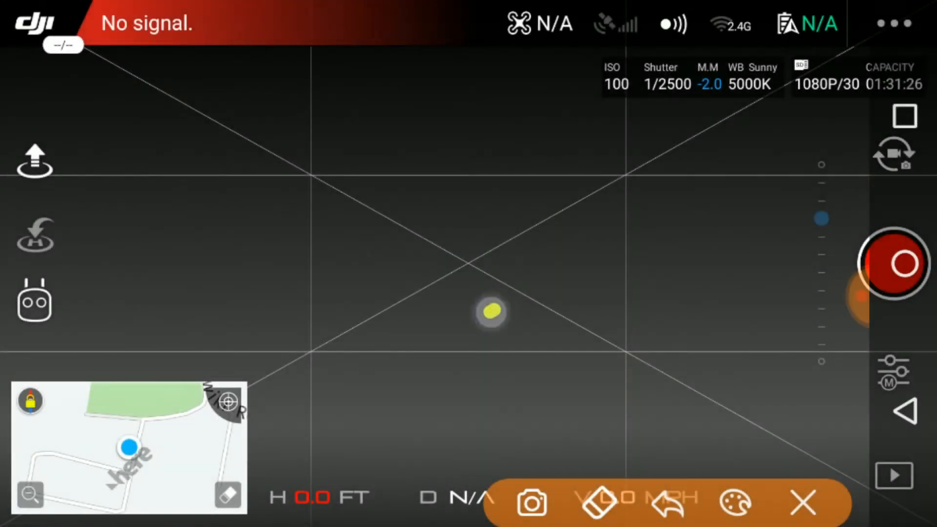
Browse the 2017-11-07 library and open a globe-marked panorama as a tiny-planet view
left_click_drag(491, 312, 837, 461)
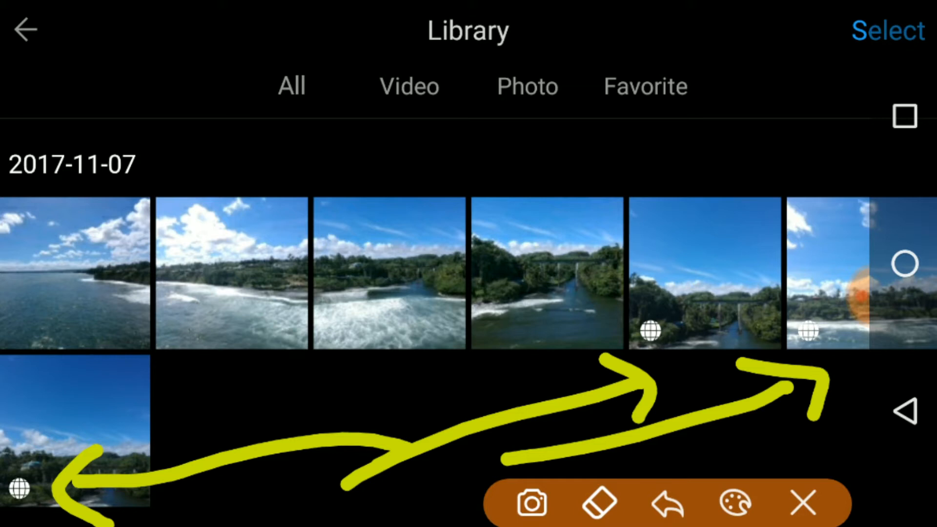
left_click(802, 501)
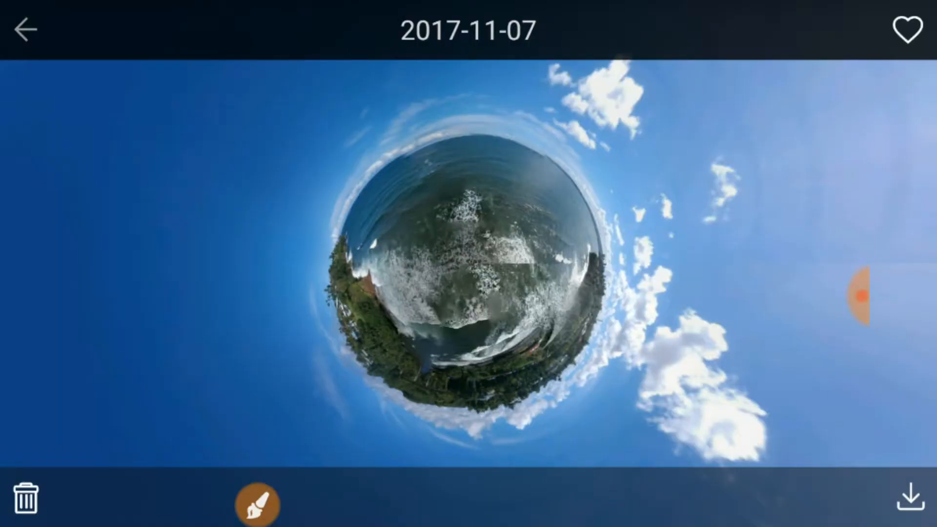
left_click(254, 503)
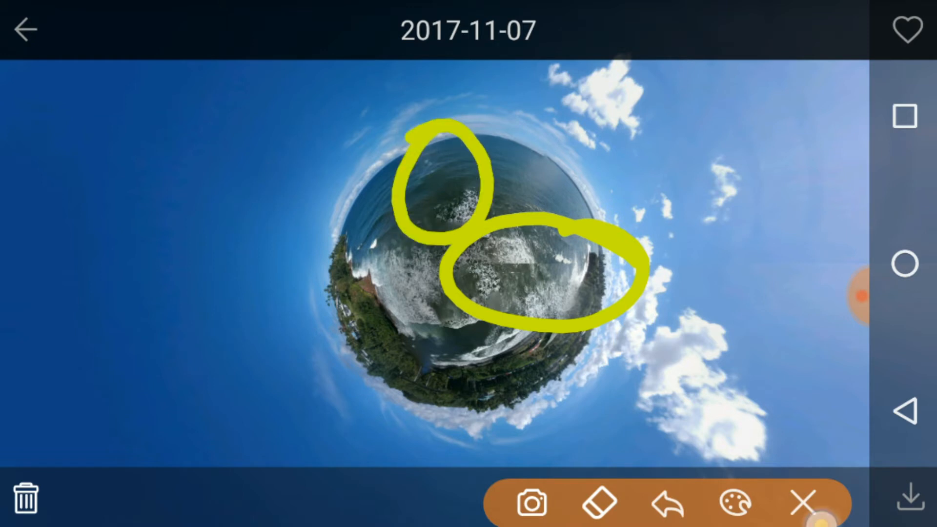
left_click(803, 501)
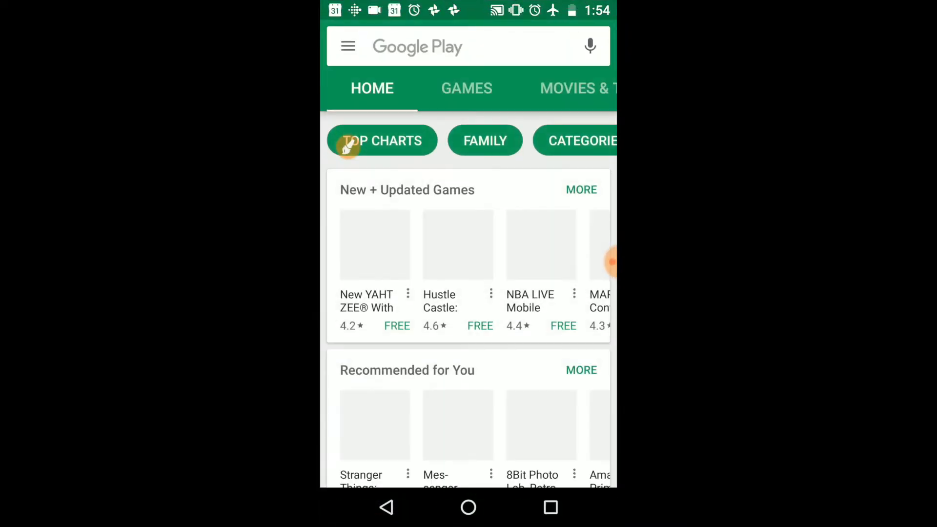
Search Google Play for the theta app and launch THETA+ from its listing
type("th")
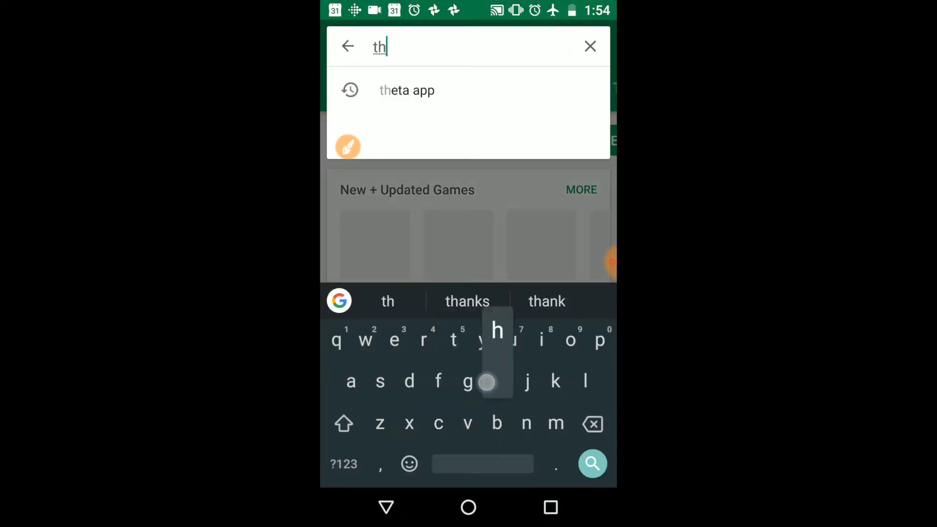
left_click(406, 90)
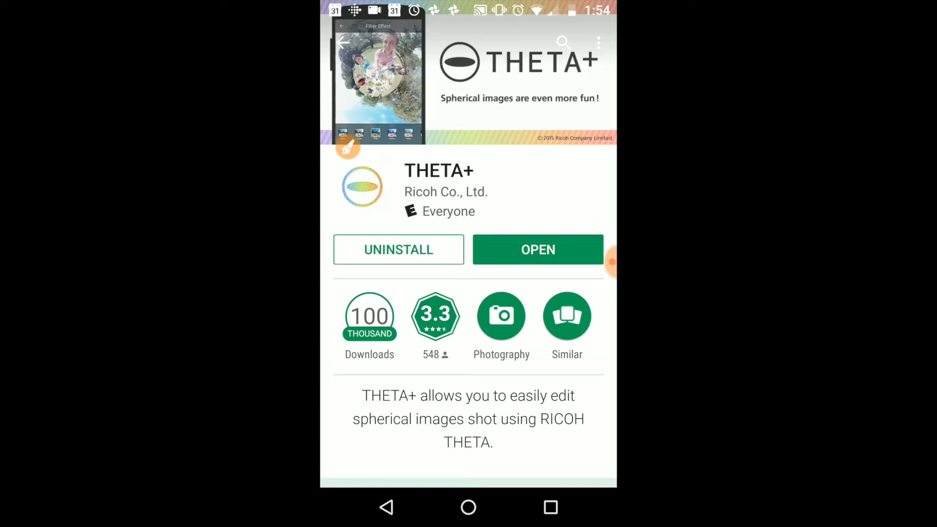
left_click(537, 249)
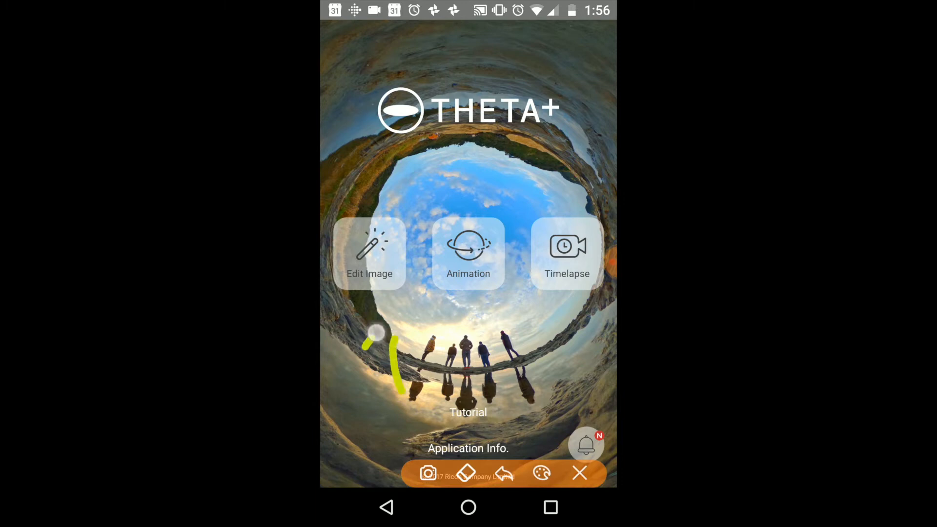
Start Edit Image and load the DJI drone panorama from the photo folders
left_click_drag(376, 347, 580, 299)
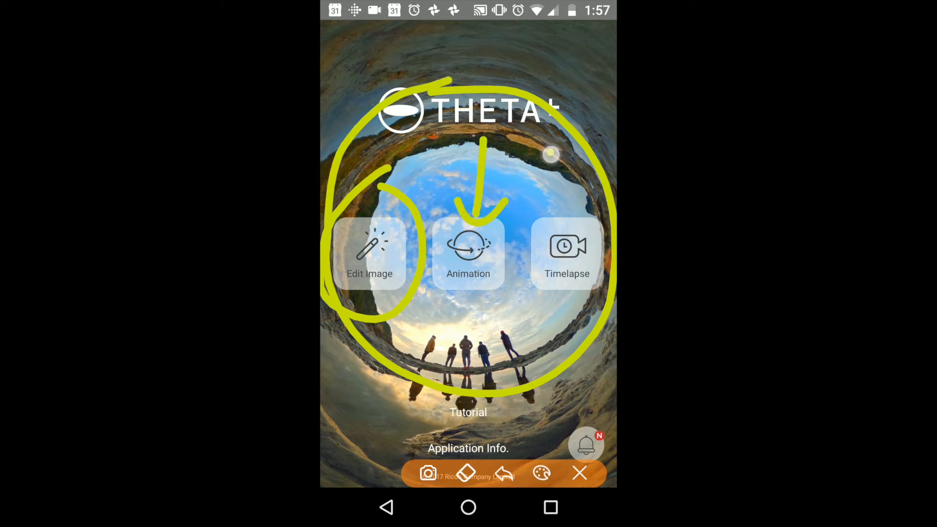
left_click(579, 472)
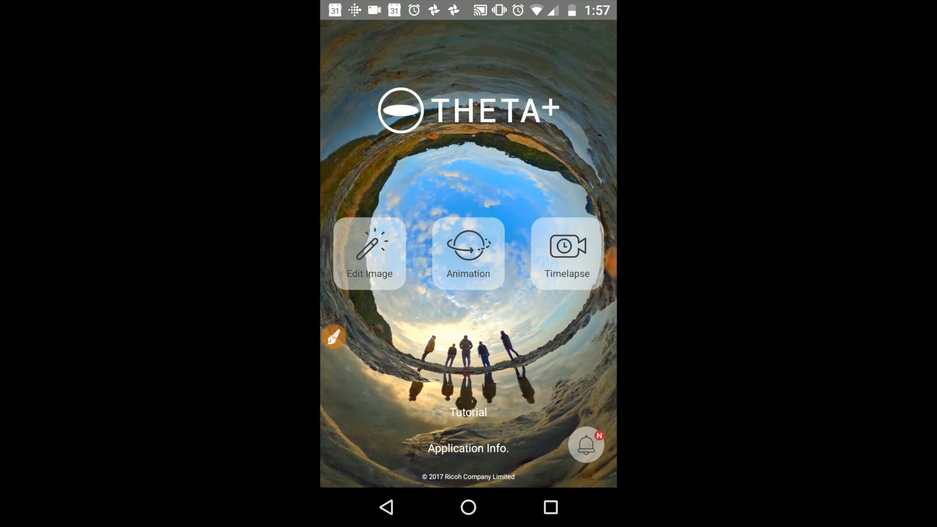
left_click(369, 251)
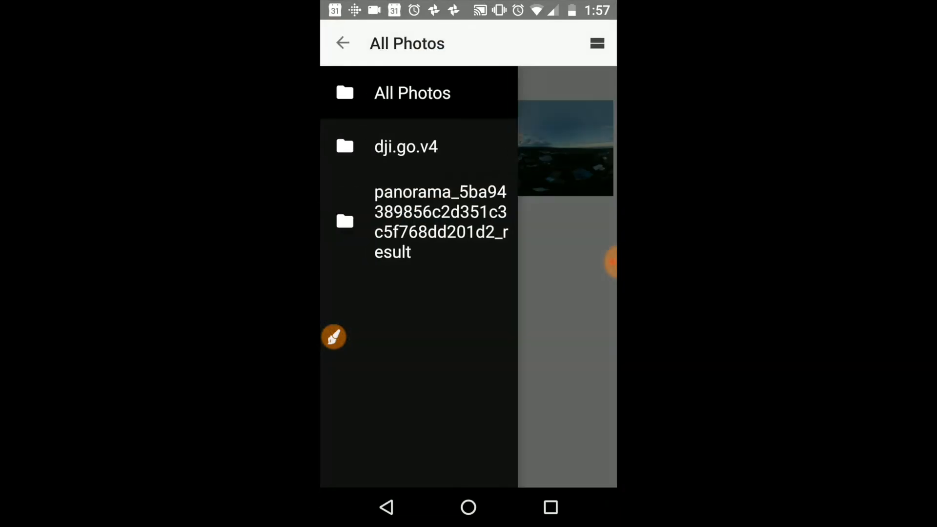
left_click(405, 146)
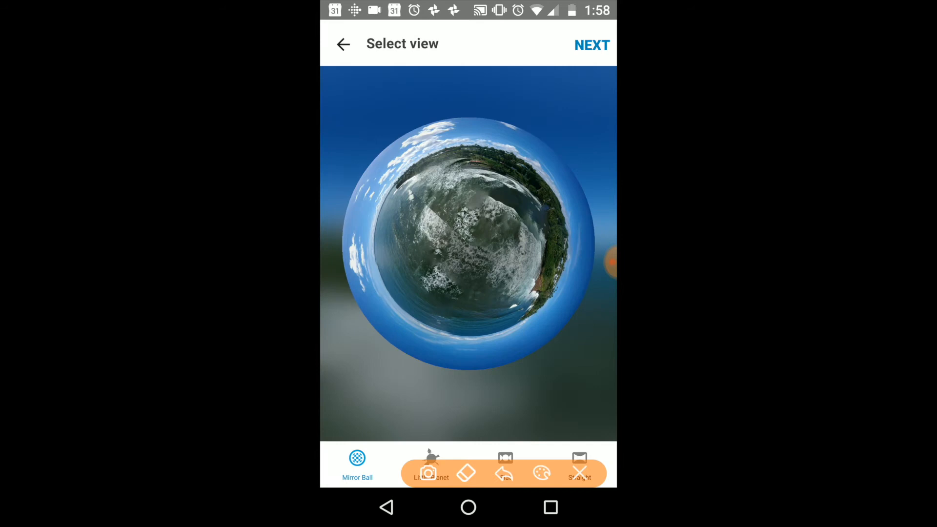
Preview the Straight style, then show the panorama Flat and view it full screen
left_click_drag(582, 338, 574, 409)
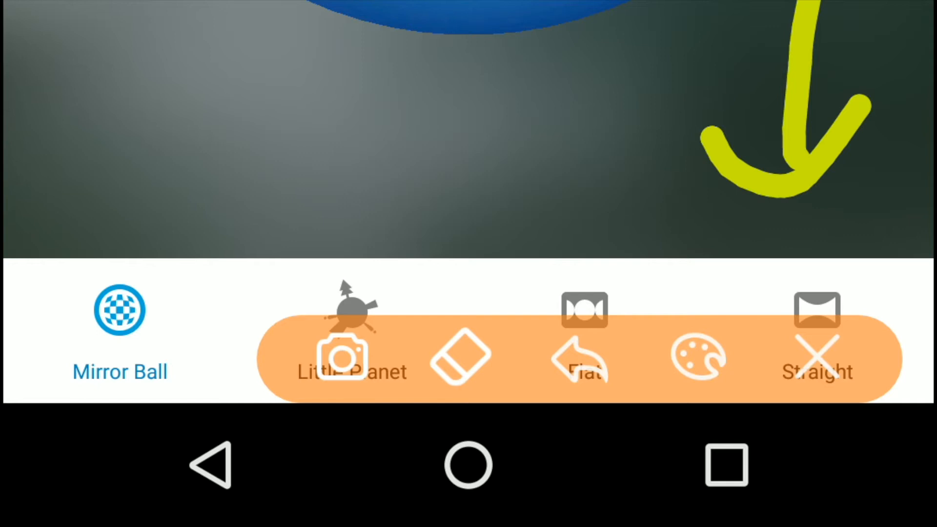
left_click(816, 310)
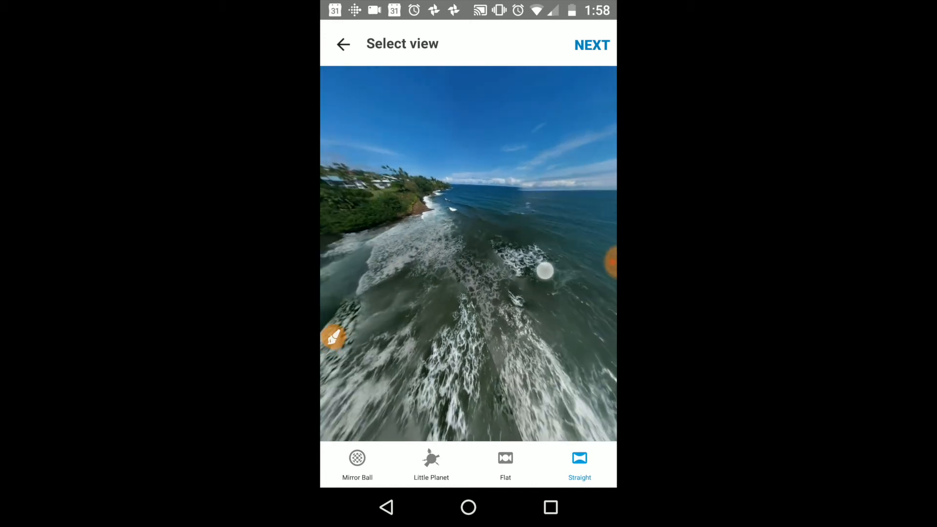
left_click(504, 463)
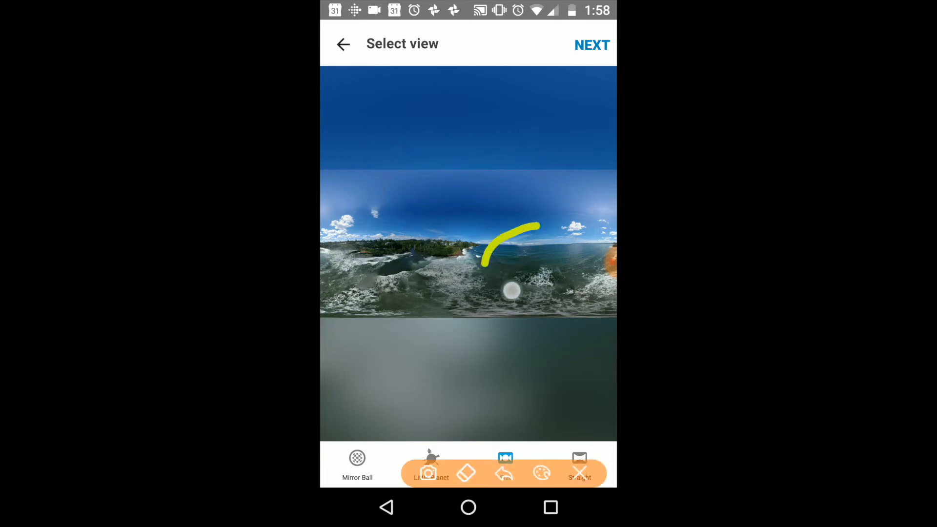
left_click(504, 462)
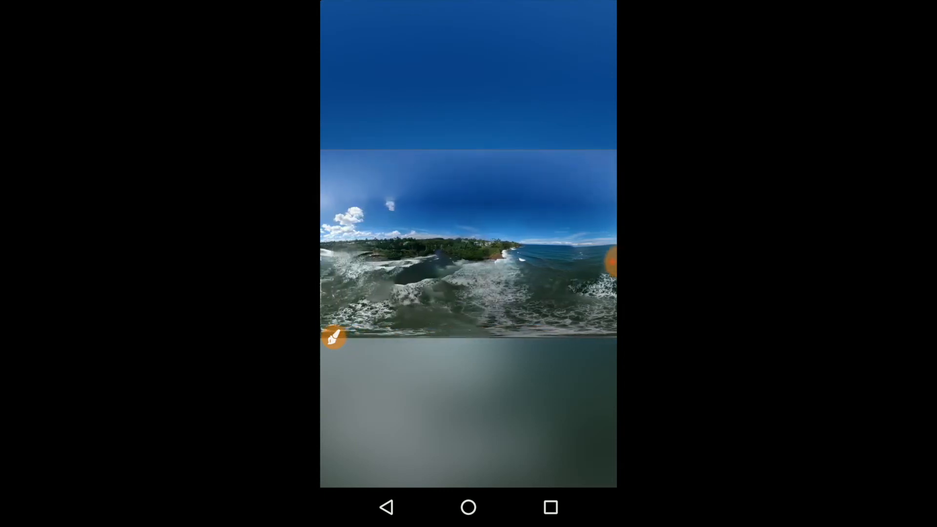
Preview the Mirror Ball style, then return to Little Planet with the waves centred
left_click_drag(537, 245, 358, 245)
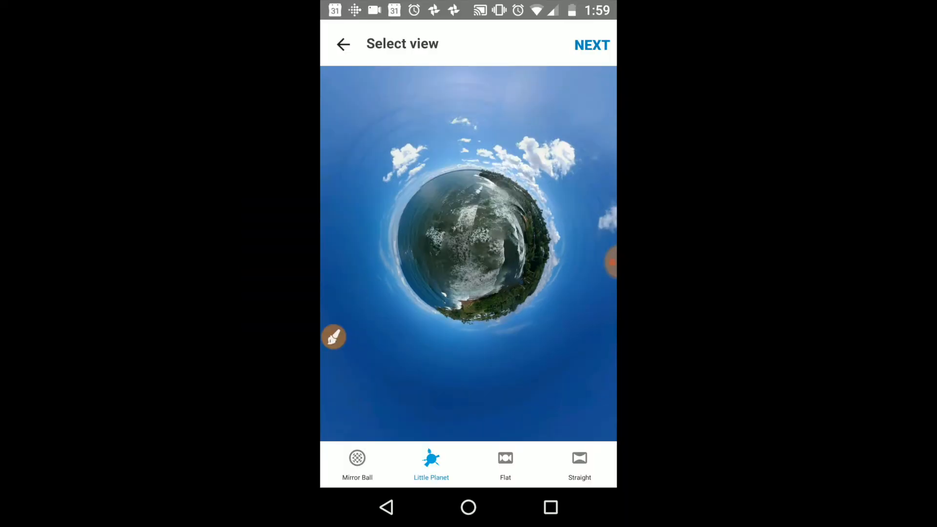
left_click(357, 462)
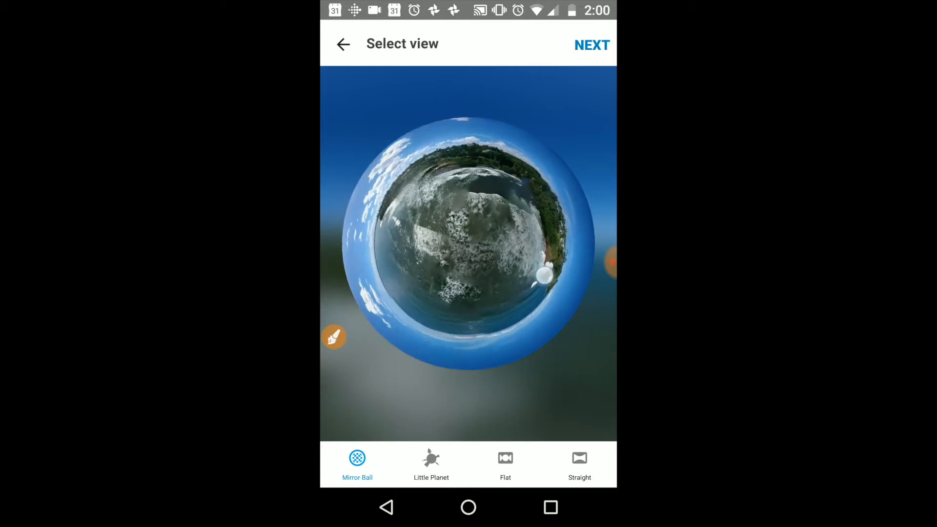
left_click(430, 462)
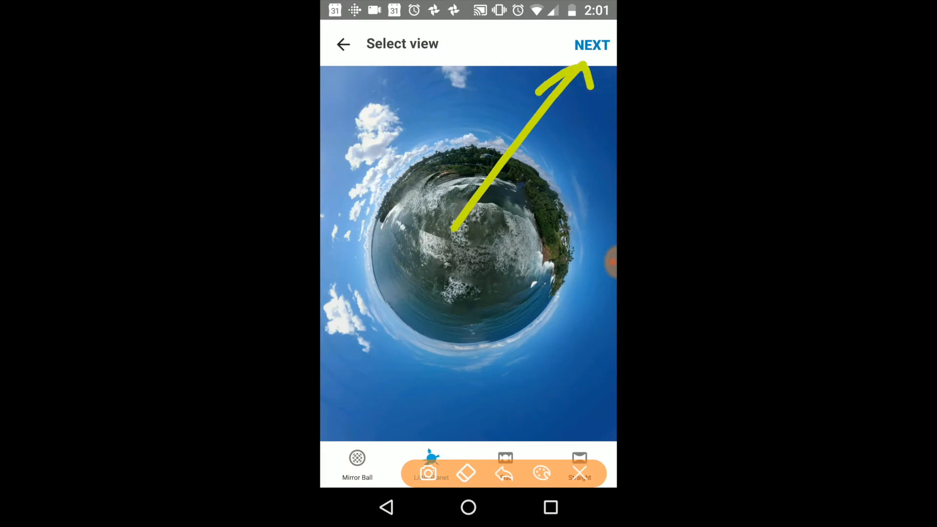
Continue with NEXT from view selection to the Edit Image filter stage
left_click(591, 45)
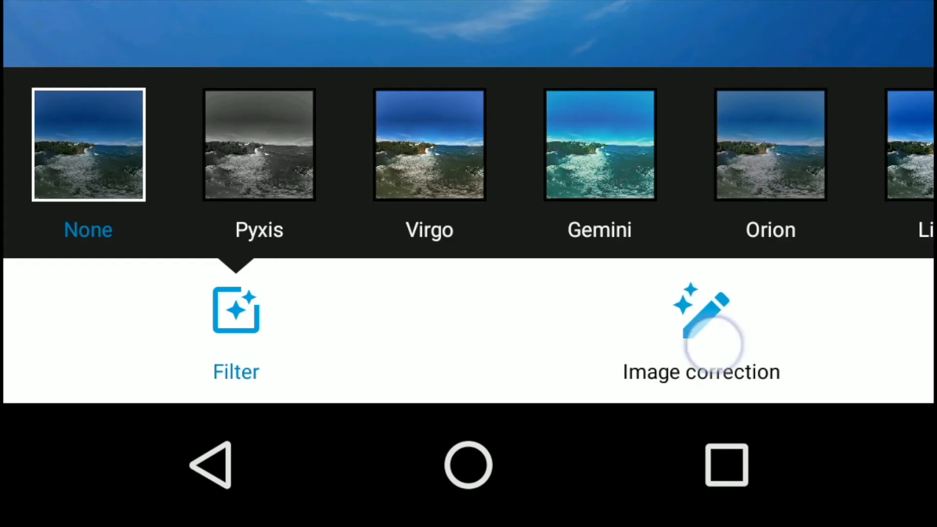
In Image correction, set contrast slightly below default, raise highlights and fine-tune shadows
left_click(701, 334)
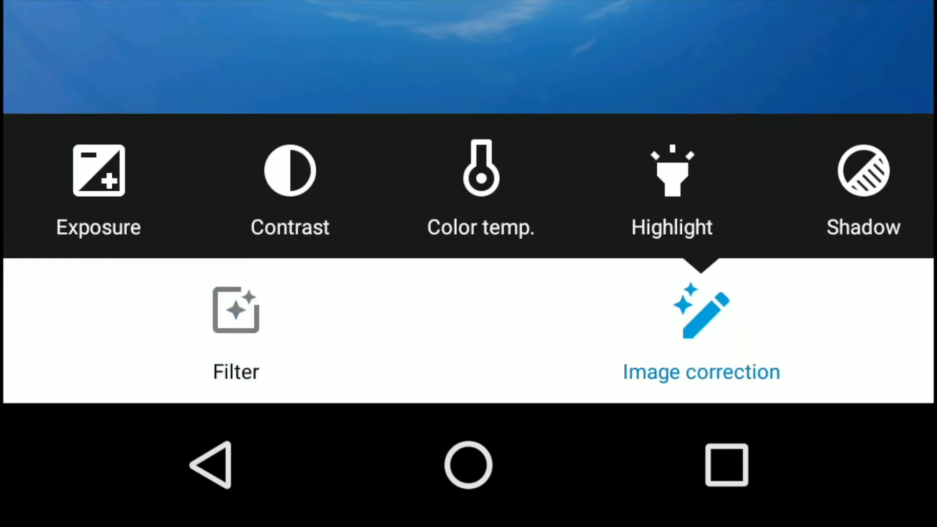
left_click(98, 185)
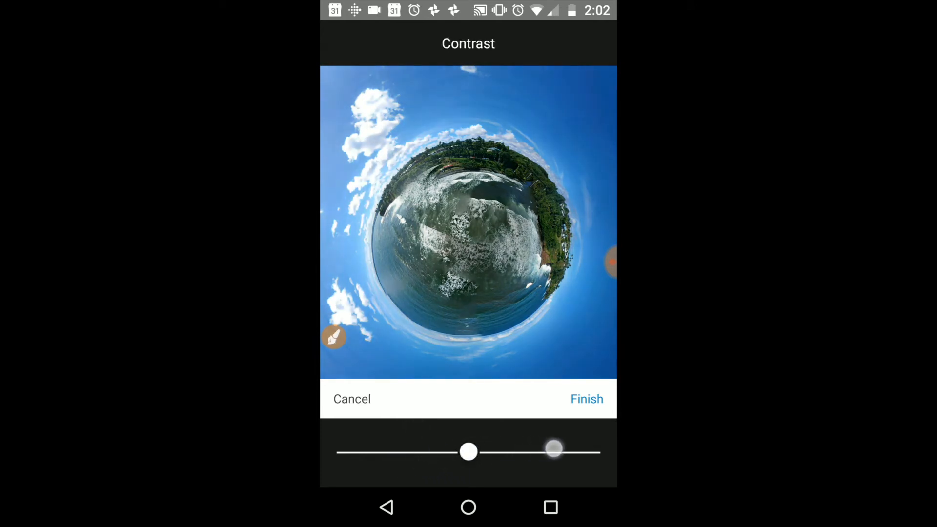
left_click_drag(552, 452, 448, 452)
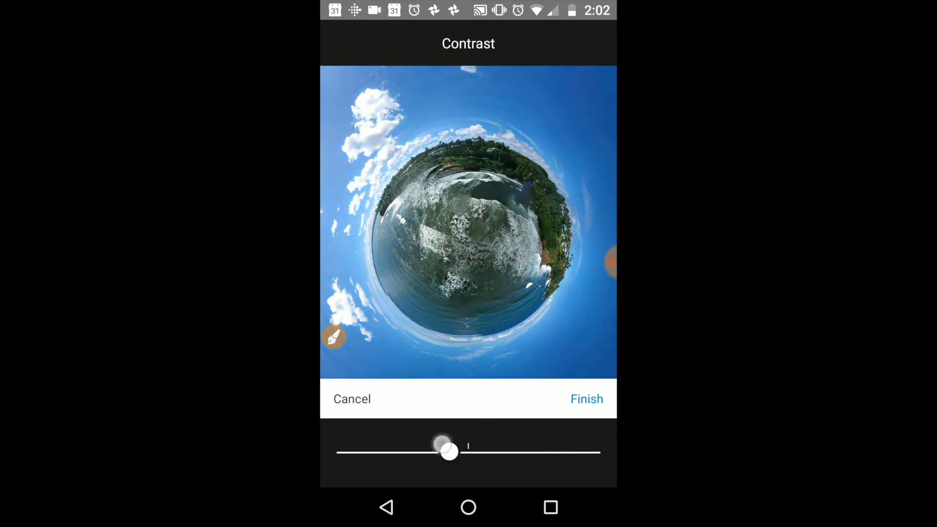
left_click_drag(449, 452, 428, 451)
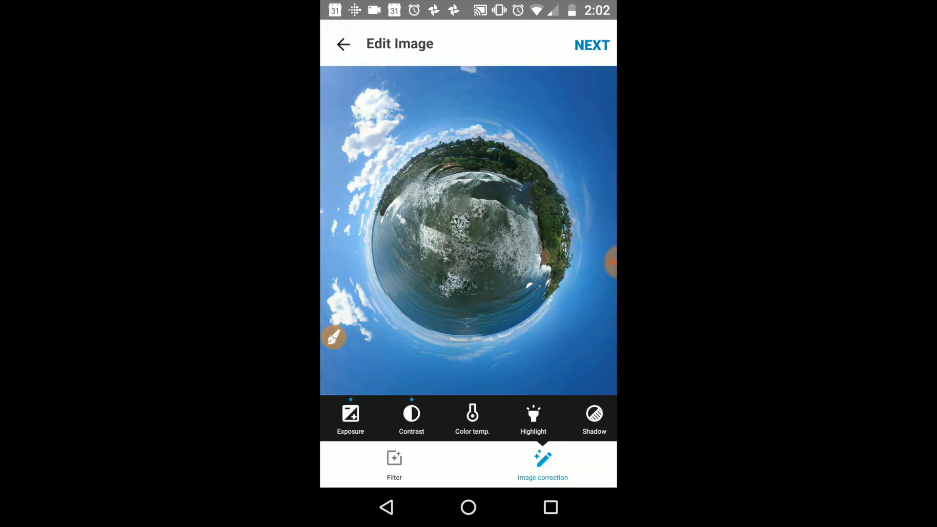
left_click(531, 416)
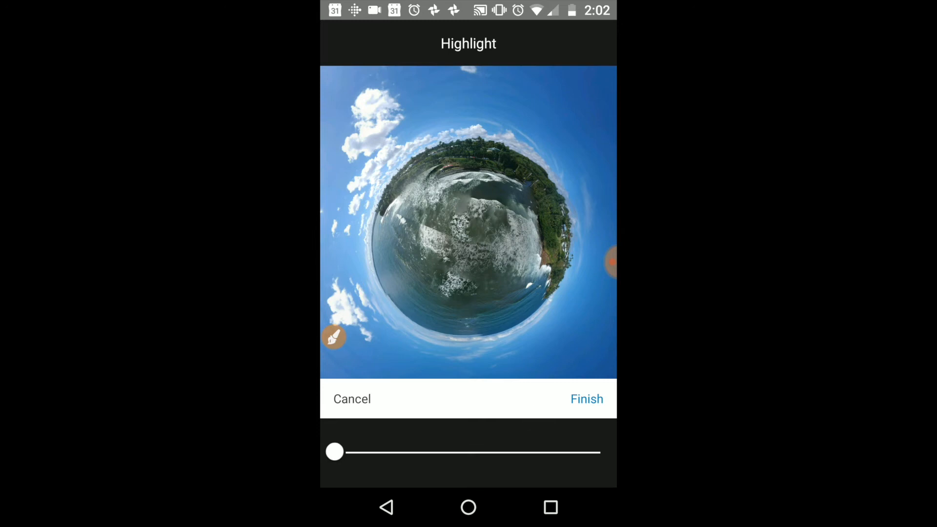
left_click_drag(333, 452, 557, 452)
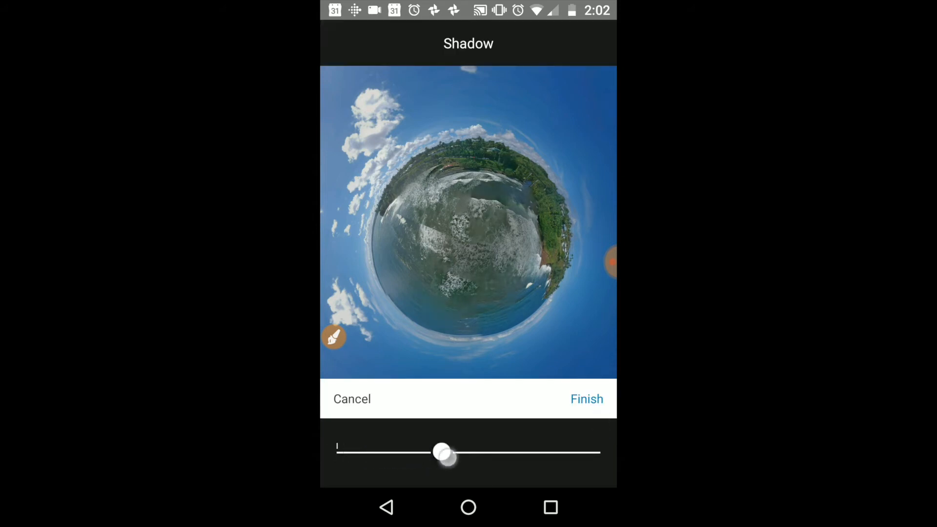
left_click_drag(443, 452, 335, 452)
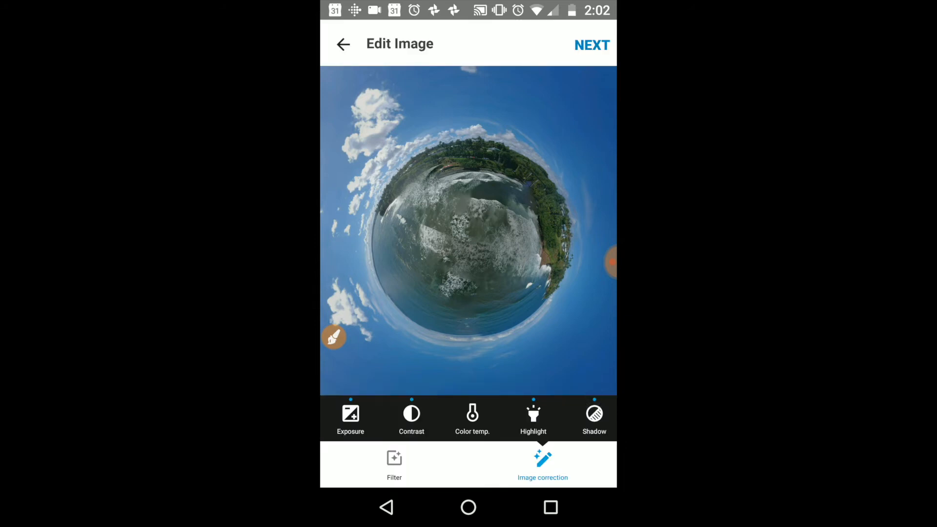
Adjust the colour temperature slightly cooler
left_click(472, 419)
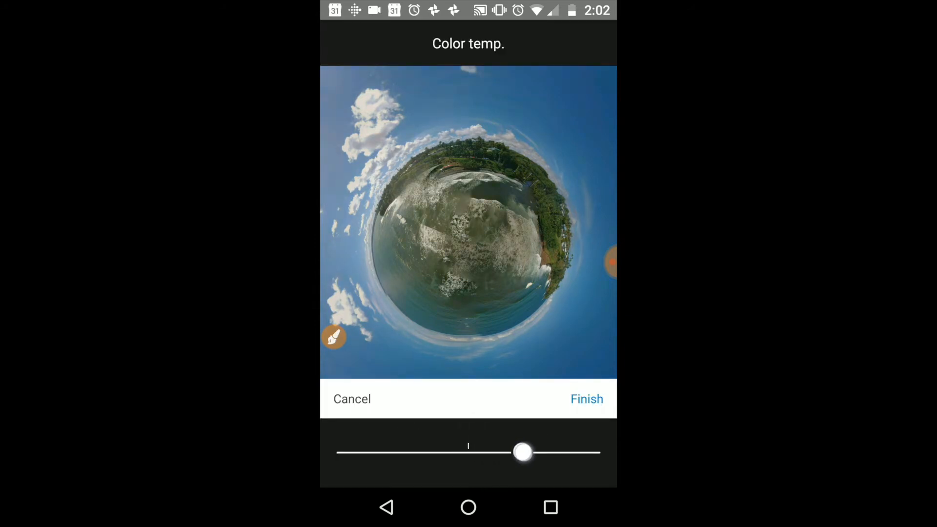
left_click_drag(523, 451, 422, 452)
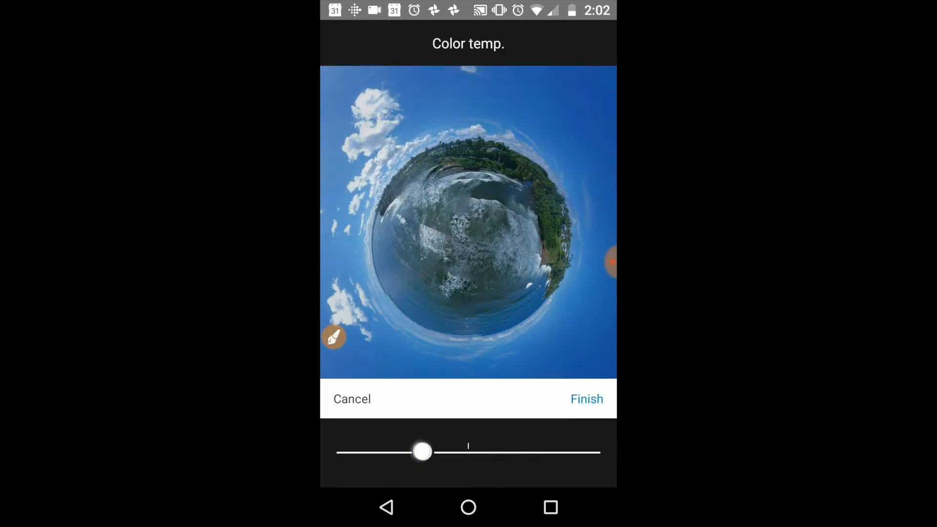
left_click_drag(421, 451, 449, 450)
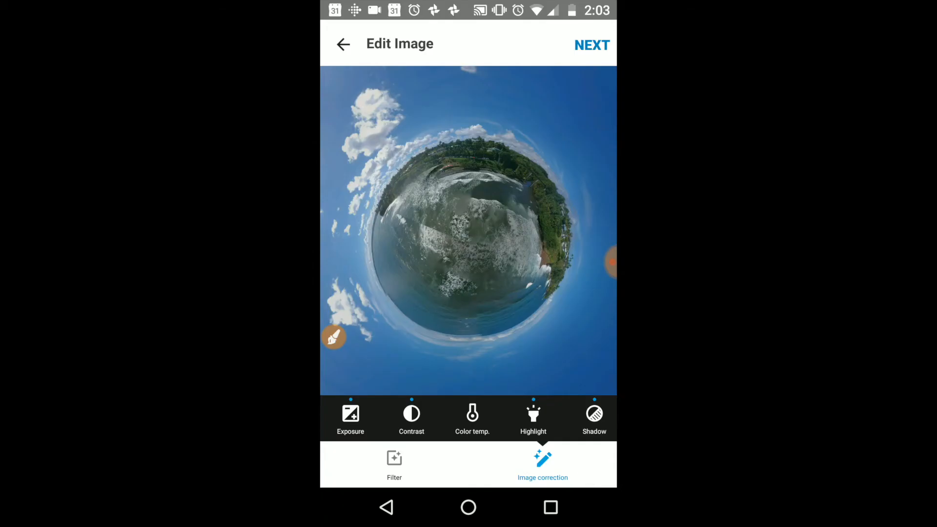
Apply the Libra colour filter to the little planet
left_click(394, 465)
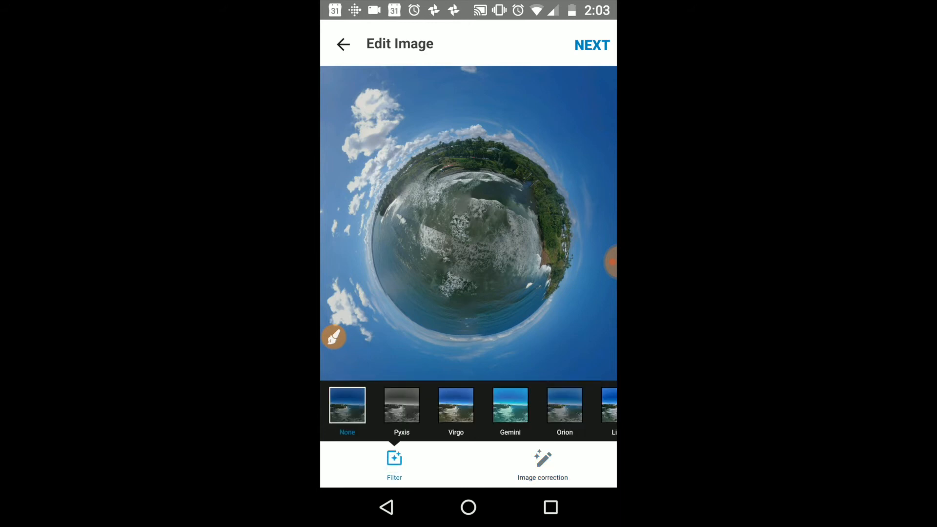
scroll("left", 3)
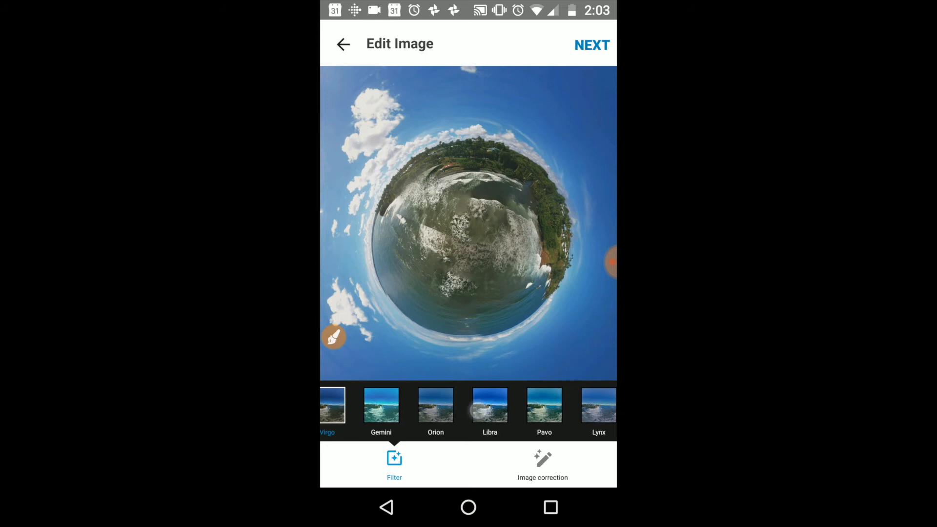
left_click(489, 406)
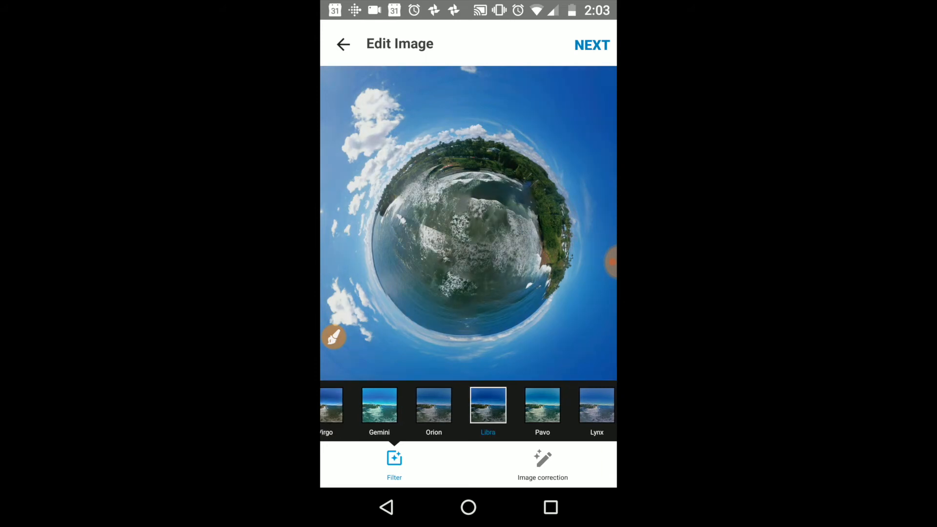
left_click_drag(427, 347, 568, 116)
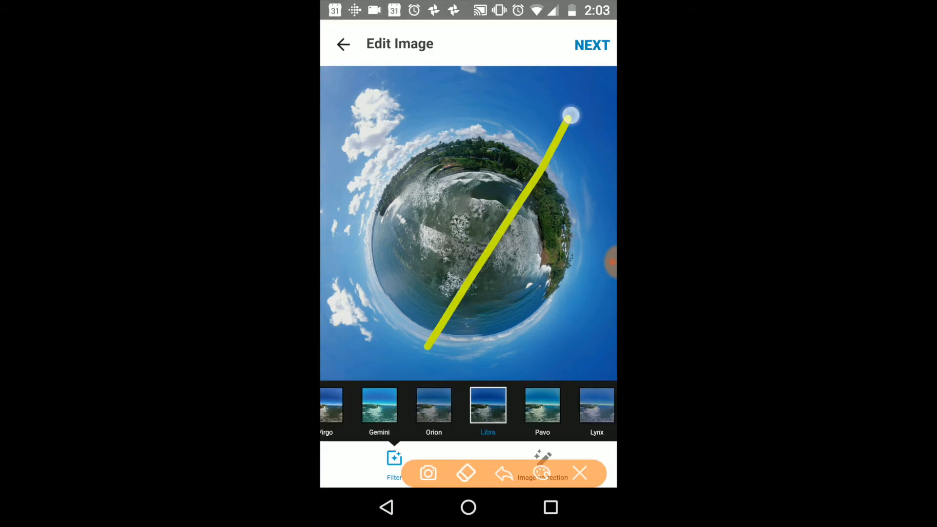
Finish editing and choose Cropped Image as the output type
left_click(578, 472)
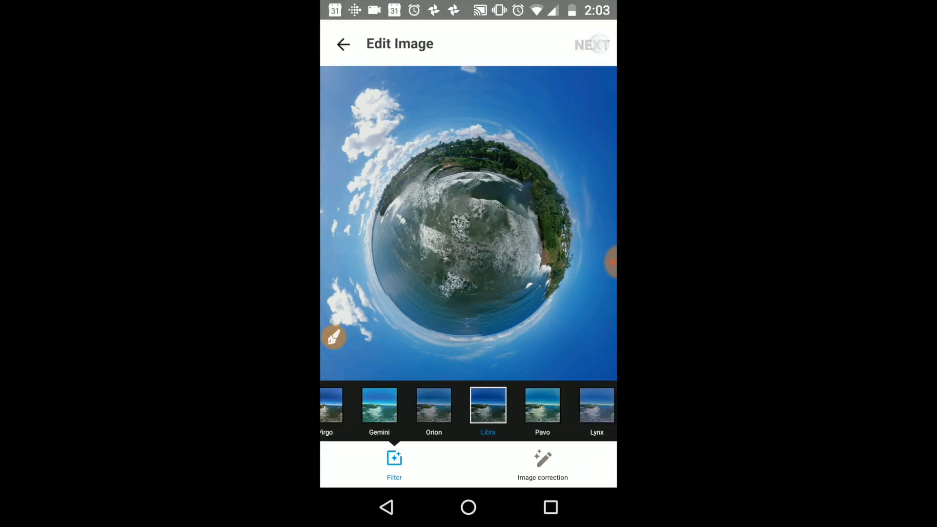
left_click(541, 463)
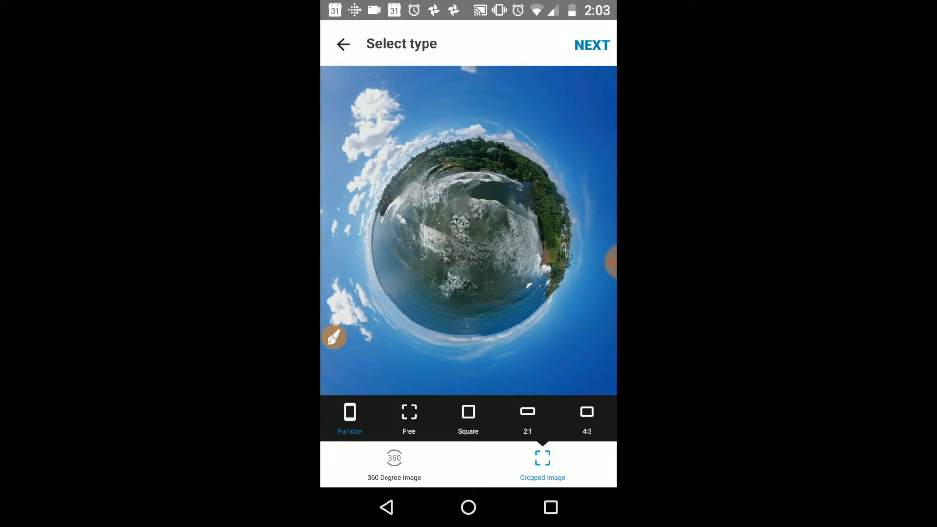
Crop the little planet to Square and continue to the Share screen
left_click(467, 419)
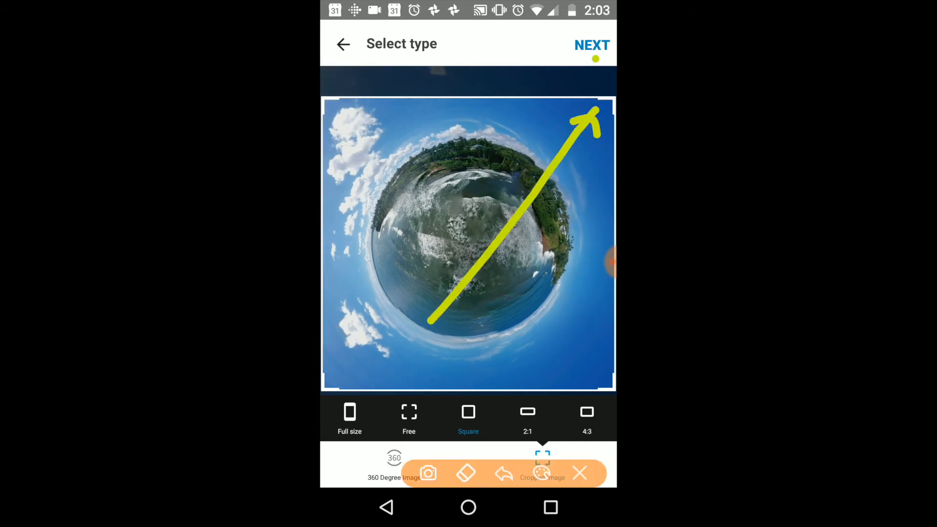
left_click(591, 45)
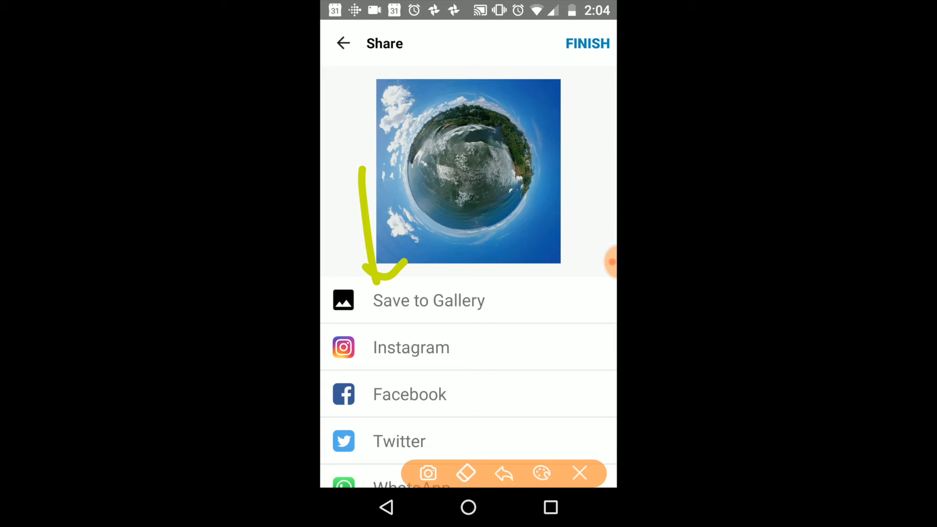
Save the square image to the gallery at a chosen size and finish back to the dji.go.v4 album
left_click(428, 299)
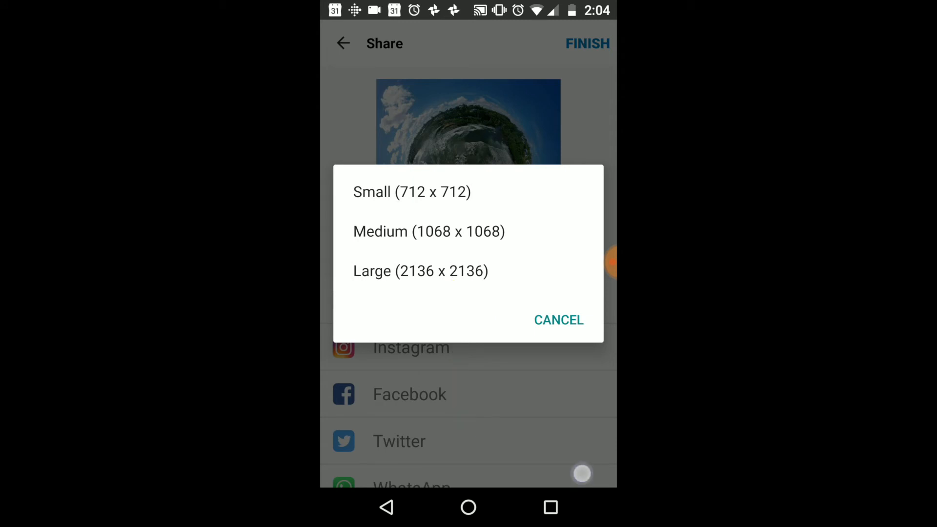
left_click(557, 320)
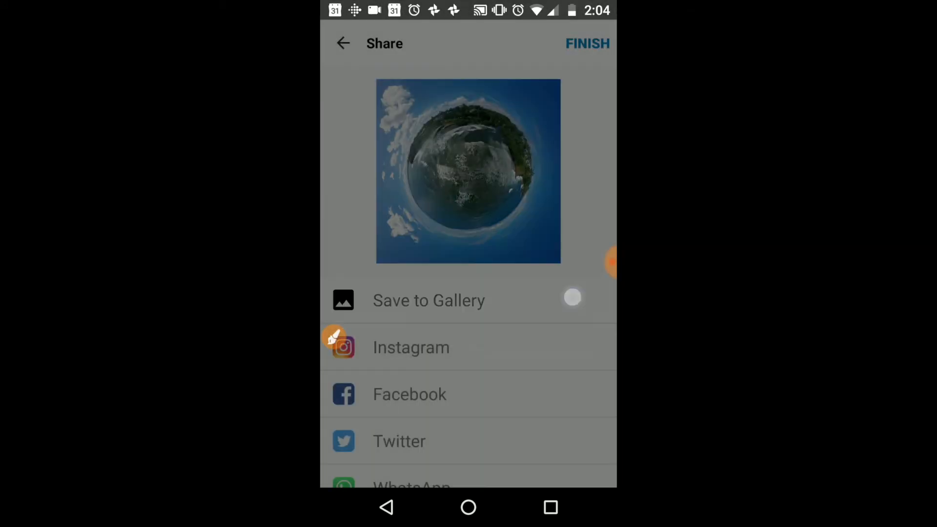
left_click(343, 43)
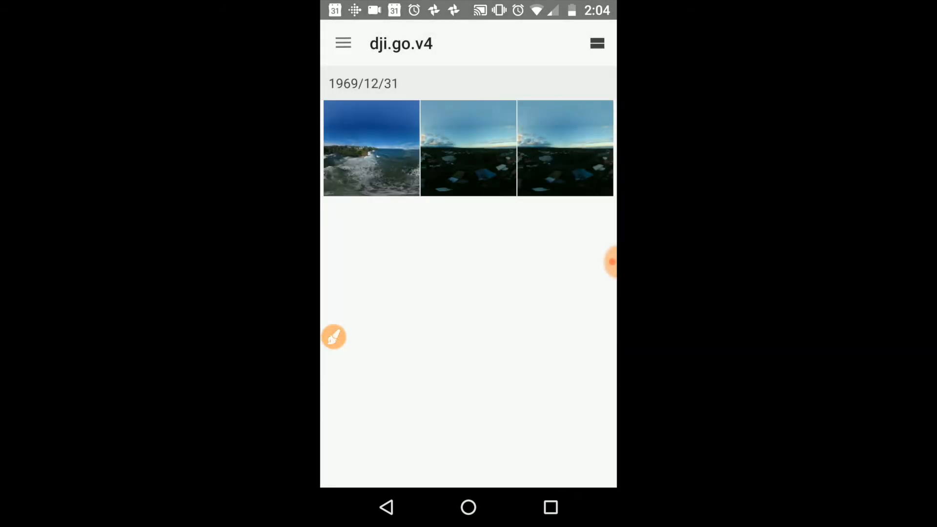
Open the beach panorama from the dji.go.v4 album for animation
left_click(371, 148)
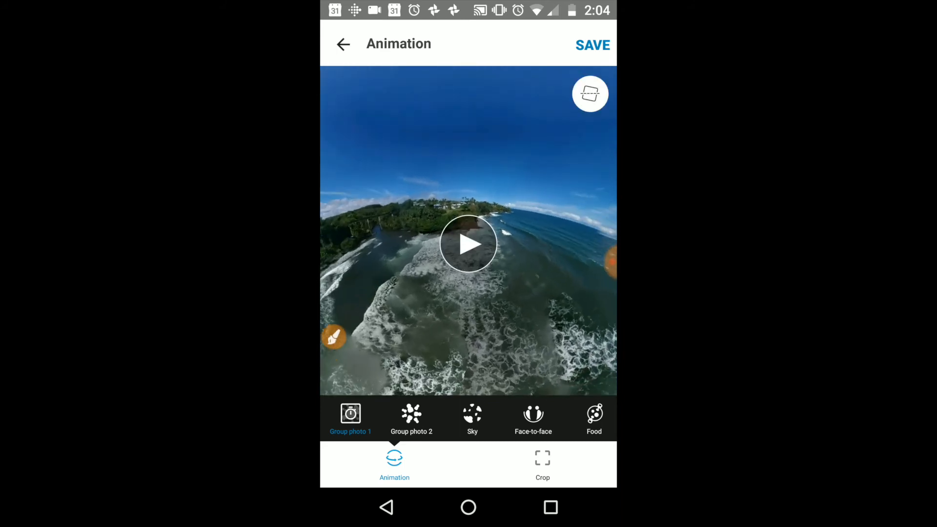
left_click(411, 419)
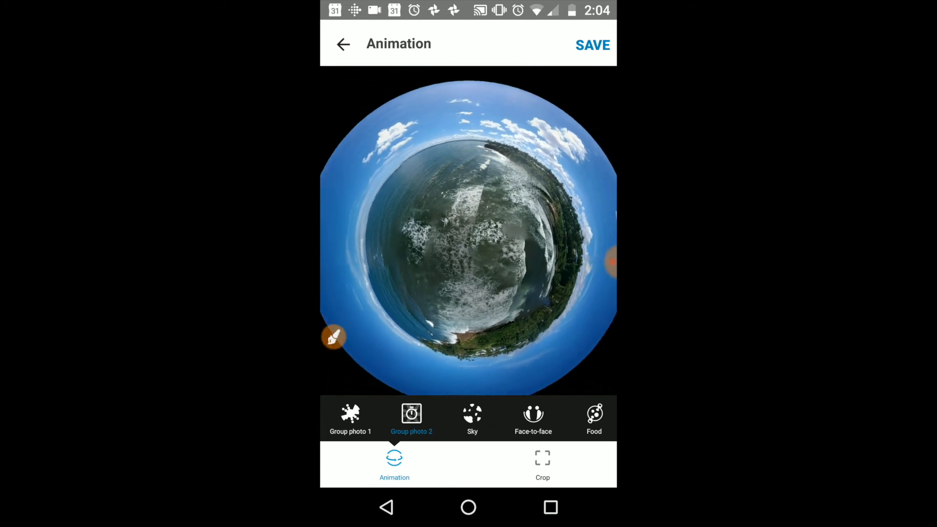
left_click(472, 419)
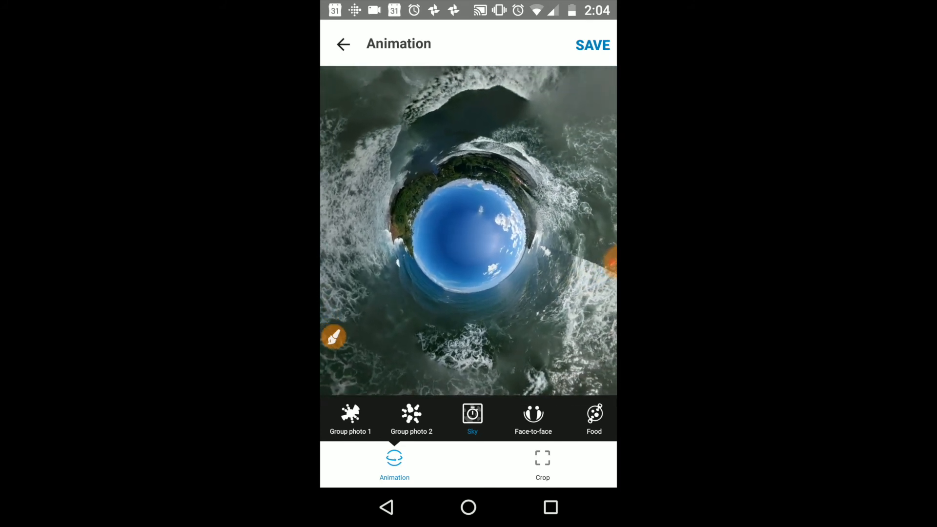
left_click(533, 418)
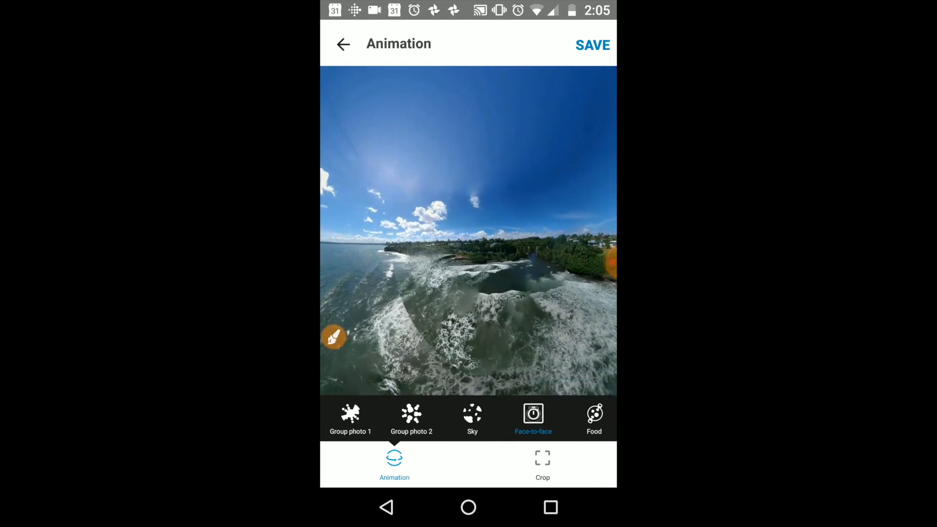
left_click(594, 418)
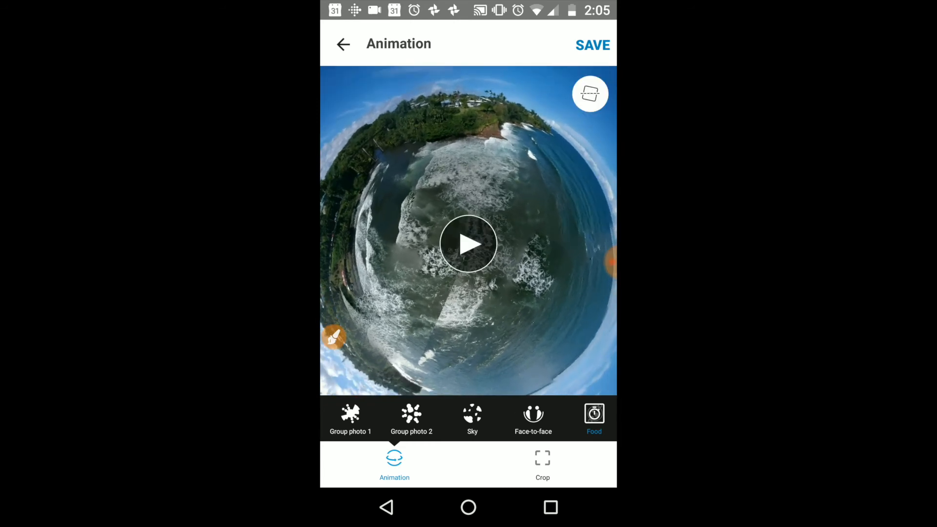
left_click(350, 418)
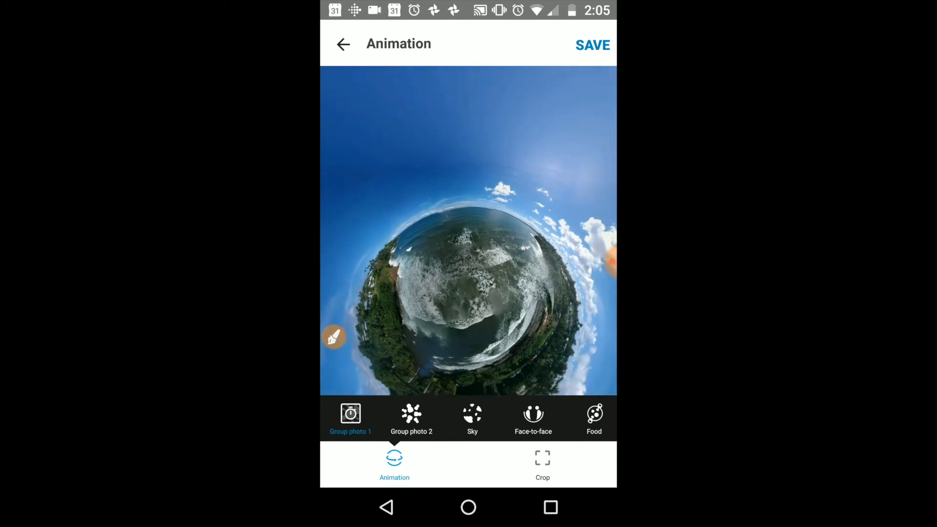
Confirm the Square crop, apply the Food animation style, and save the animation despite the wait
left_click(542, 464)
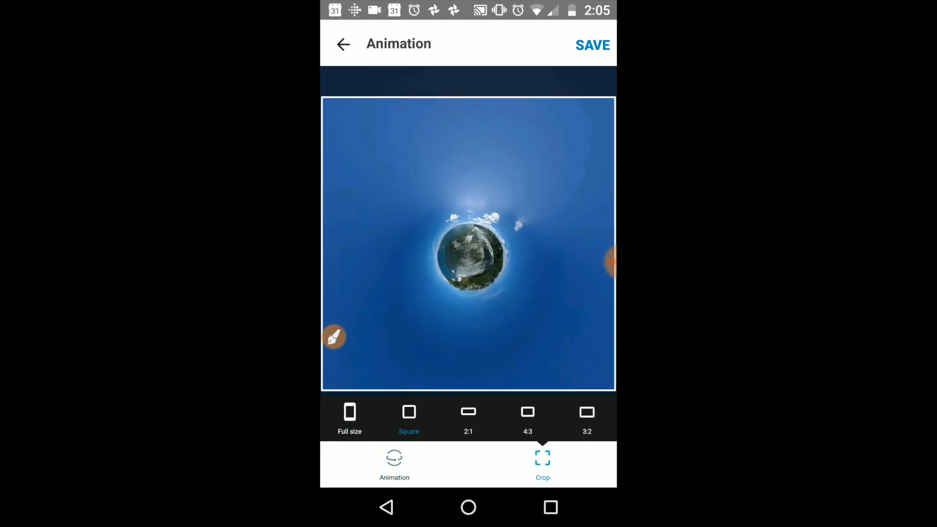
left_click(394, 464)
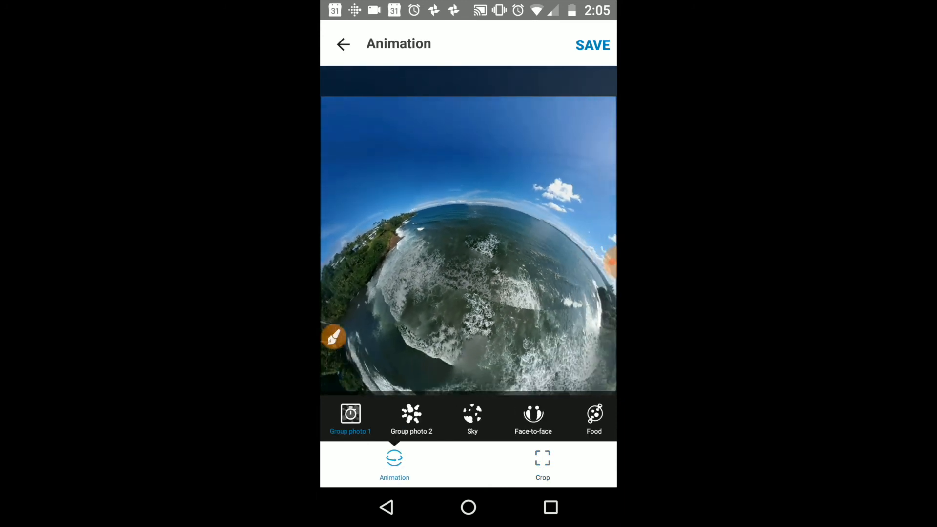
left_click(595, 418)
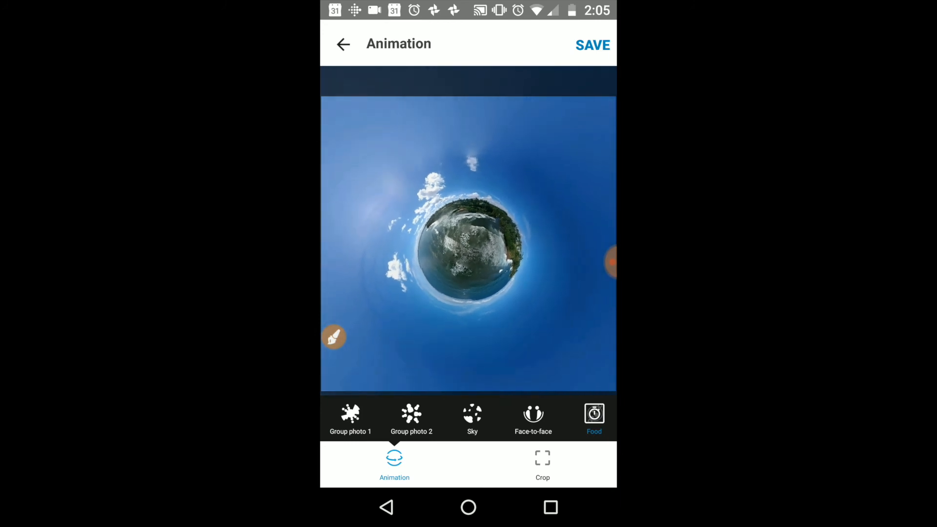
left_click(591, 45)
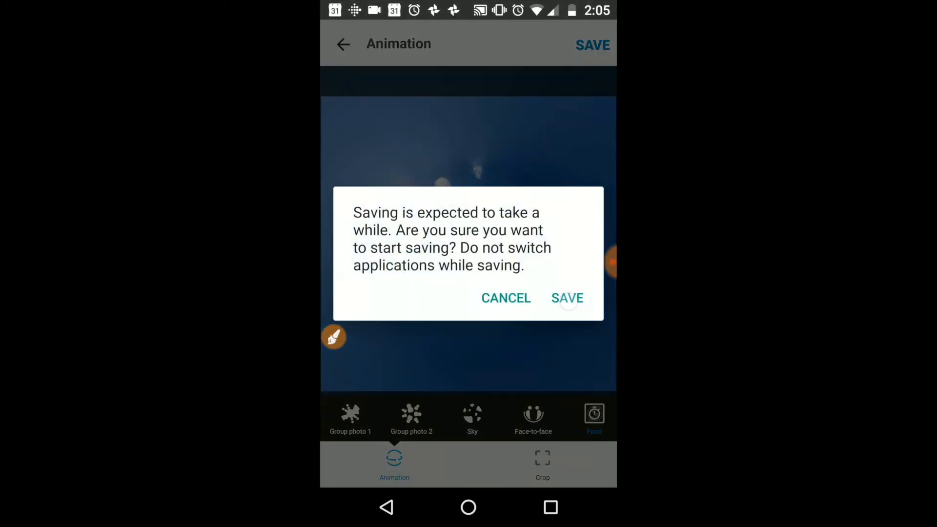
left_click(566, 298)
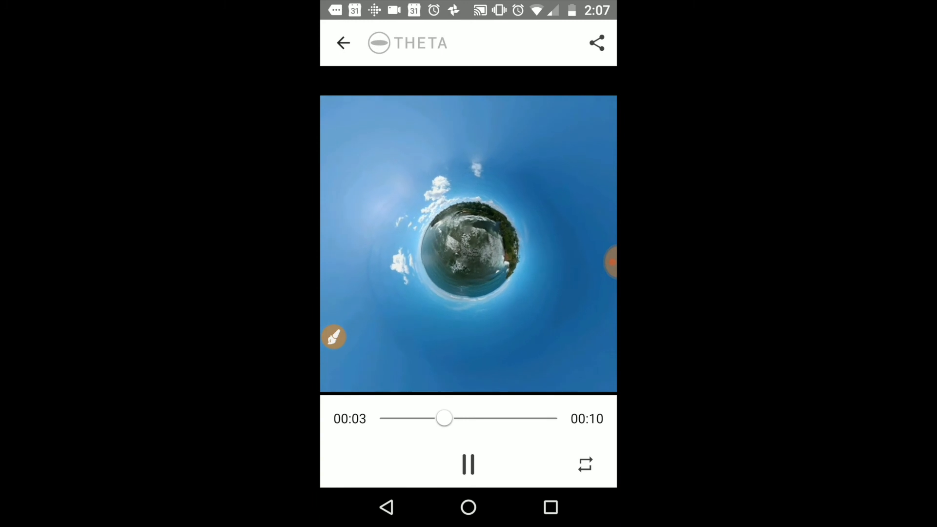